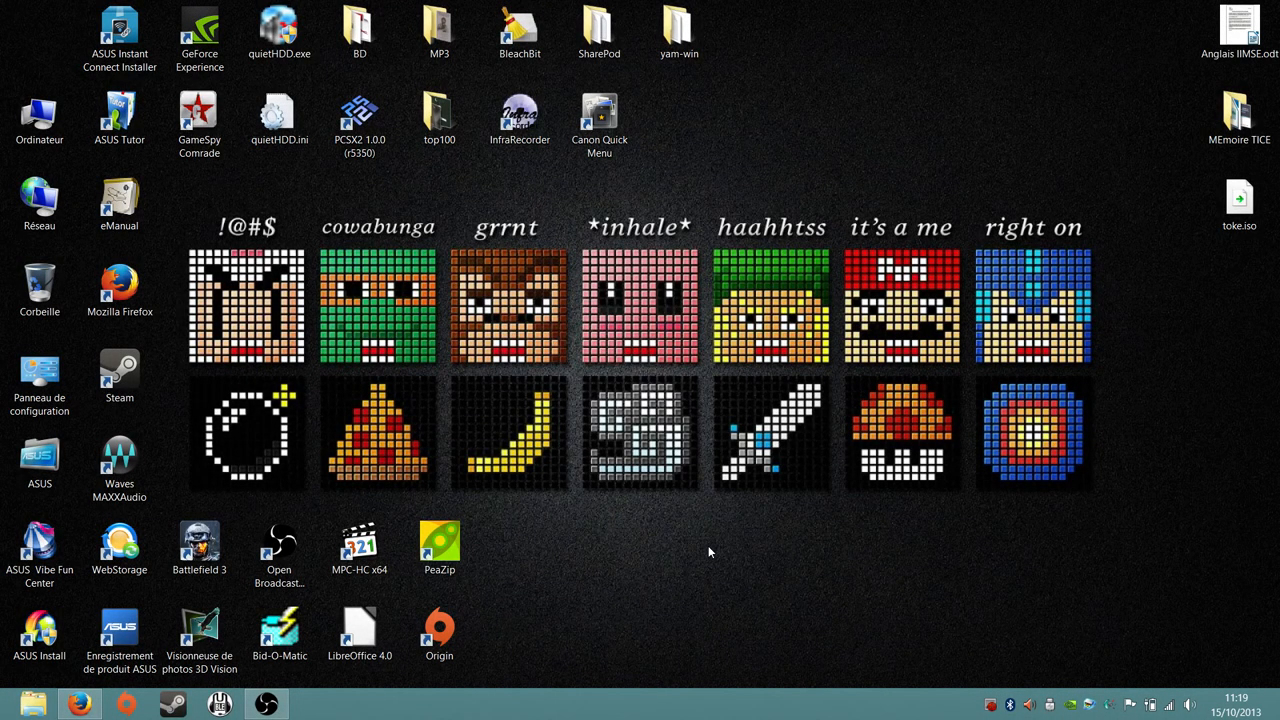
mouse_move(84, 700)
type("quiethdd")
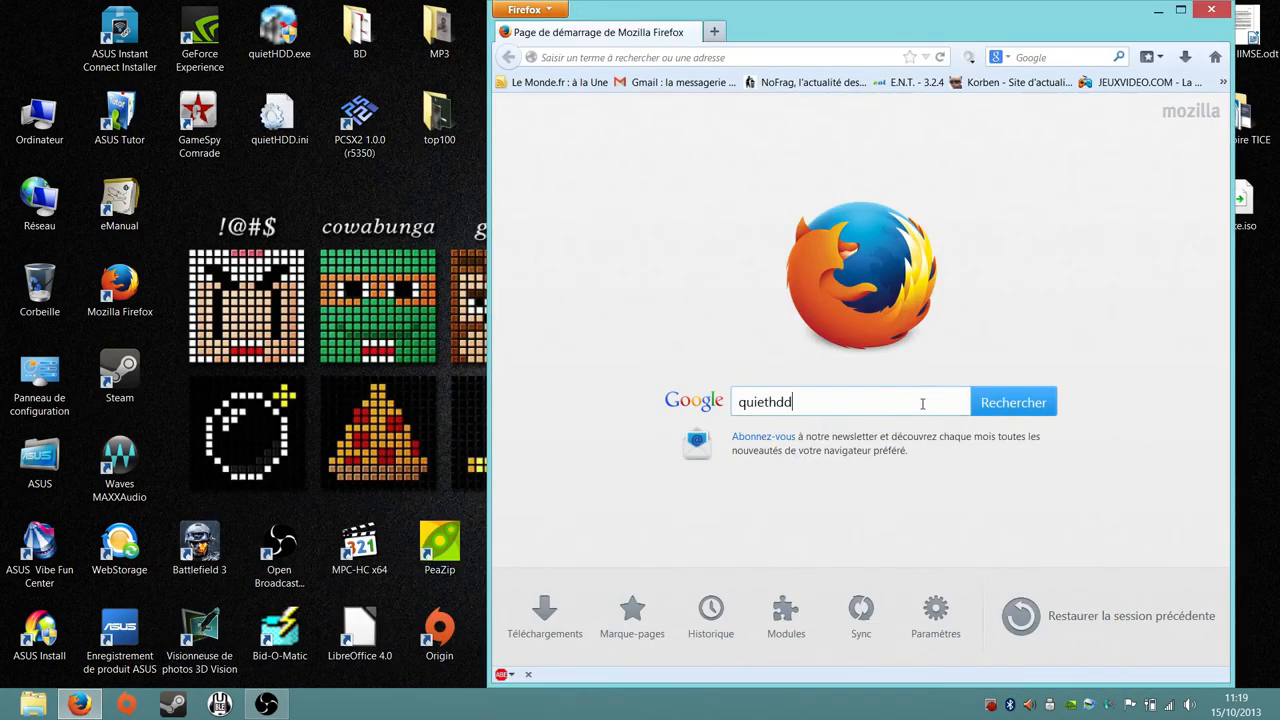
Search Google for quiethdd and open the 'quietHDD - Google Sites' result
left_click(1012, 400)
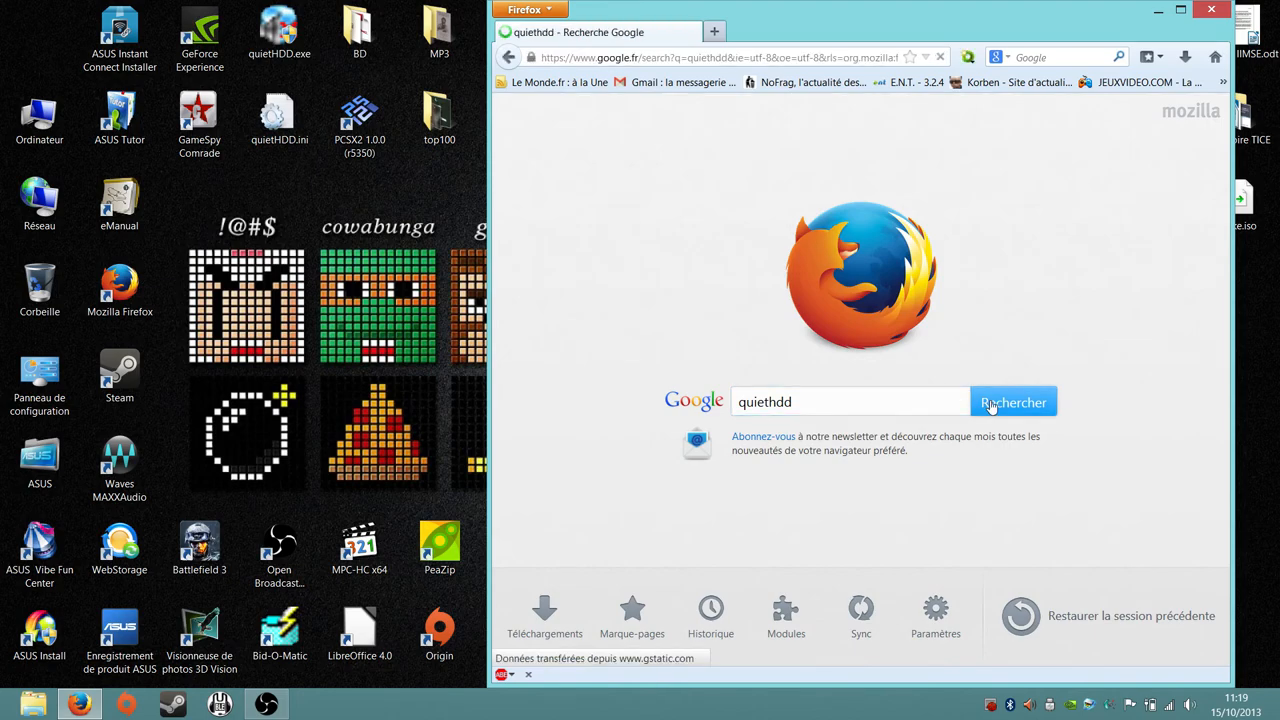
left_click(1012, 400)
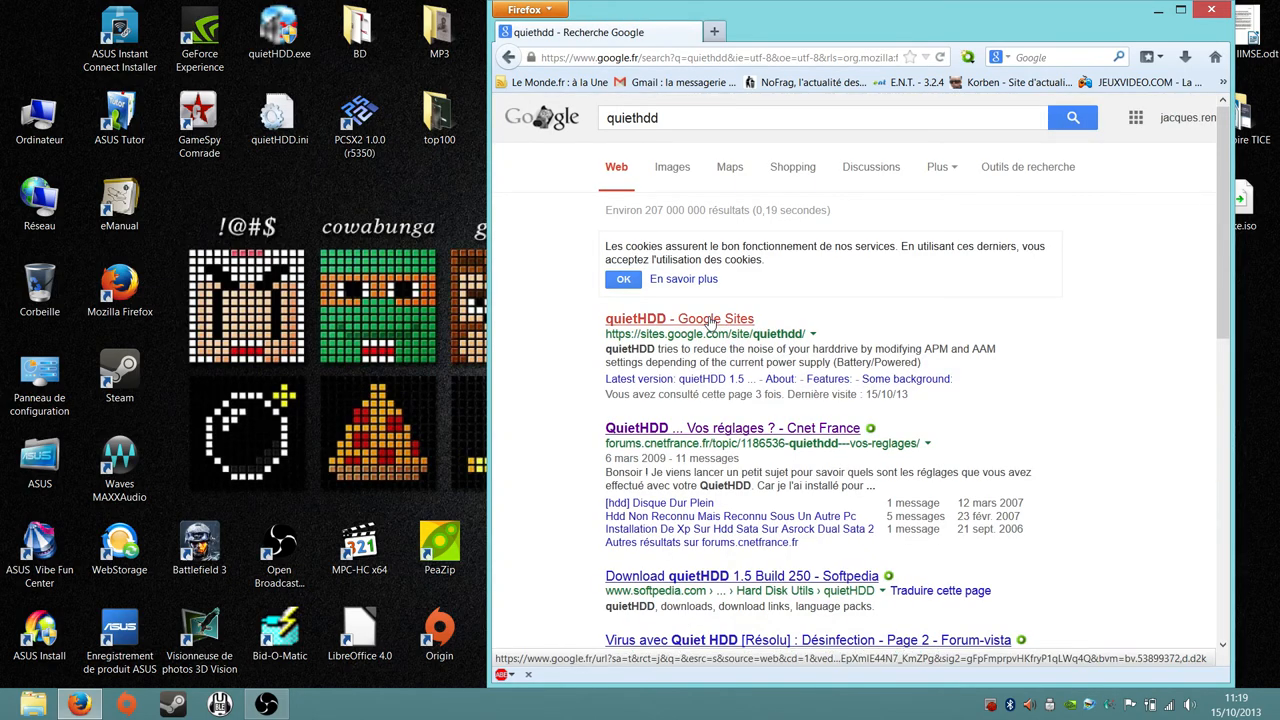
left_click(664, 318)
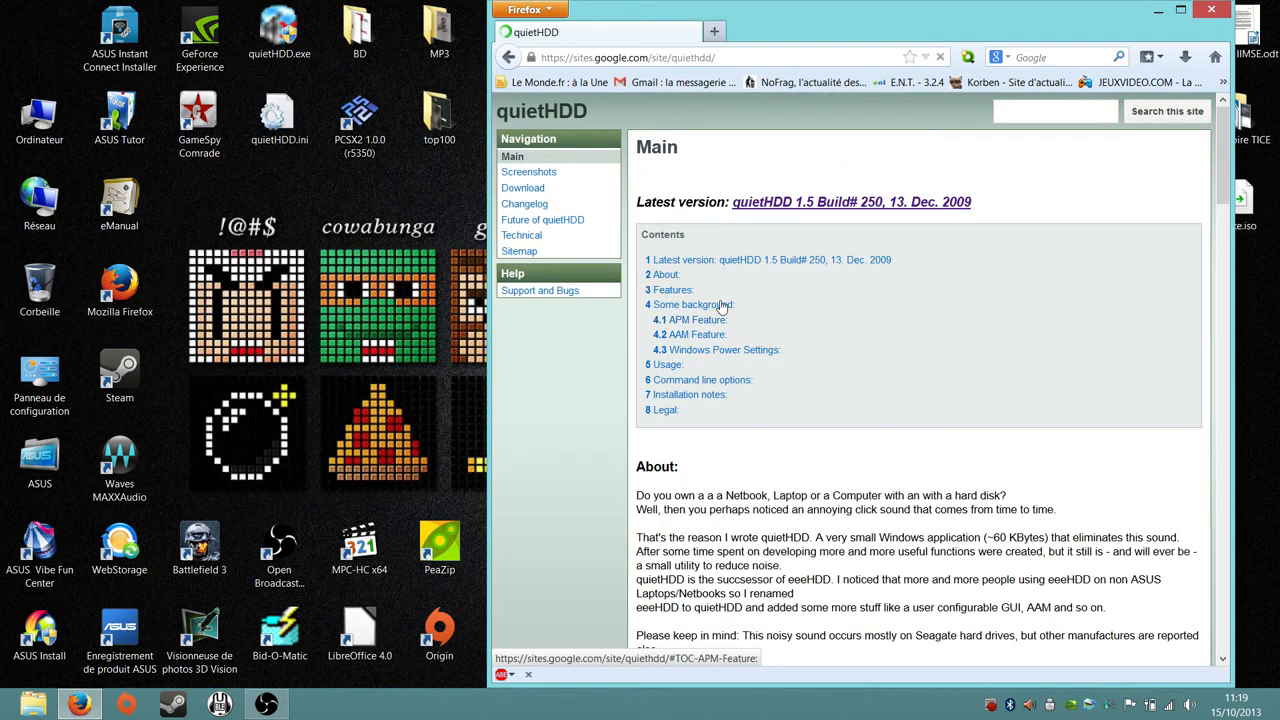
Download quietHDD_v1.5-build250.zip, choosing to open it with PeaZip
left_click(846, 202)
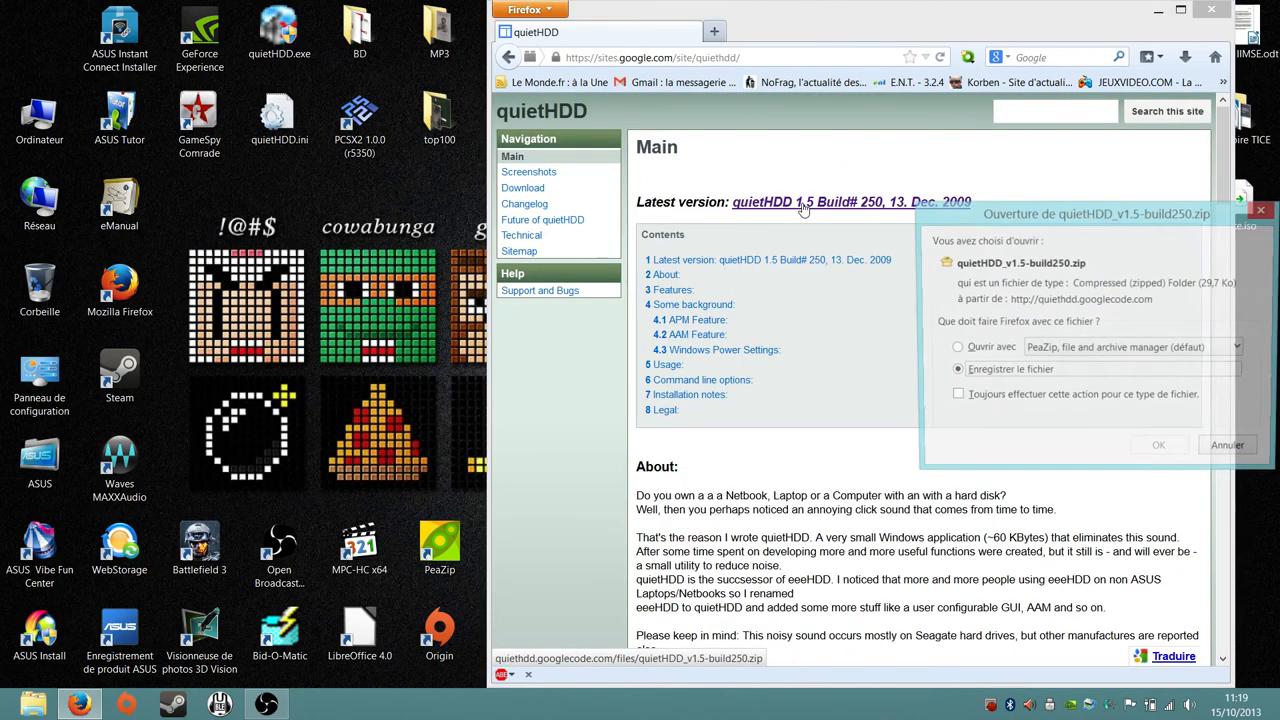
left_click(956, 348)
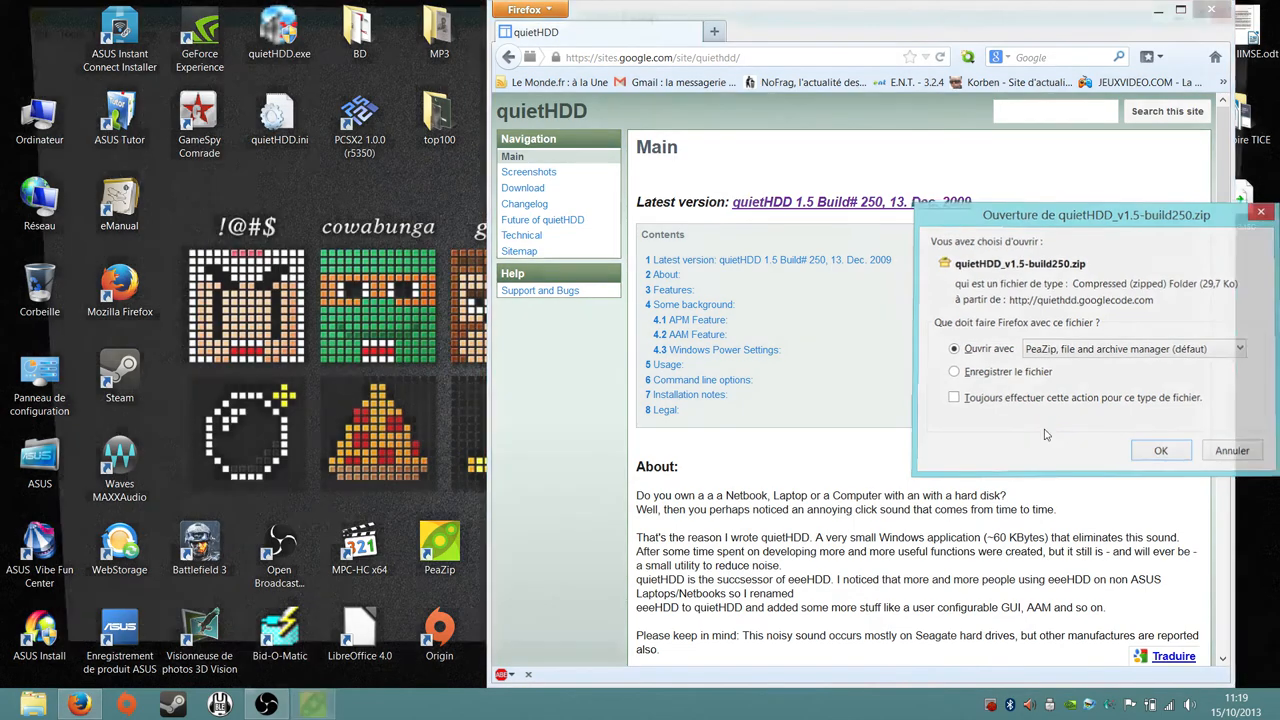
left_click(1160, 450)
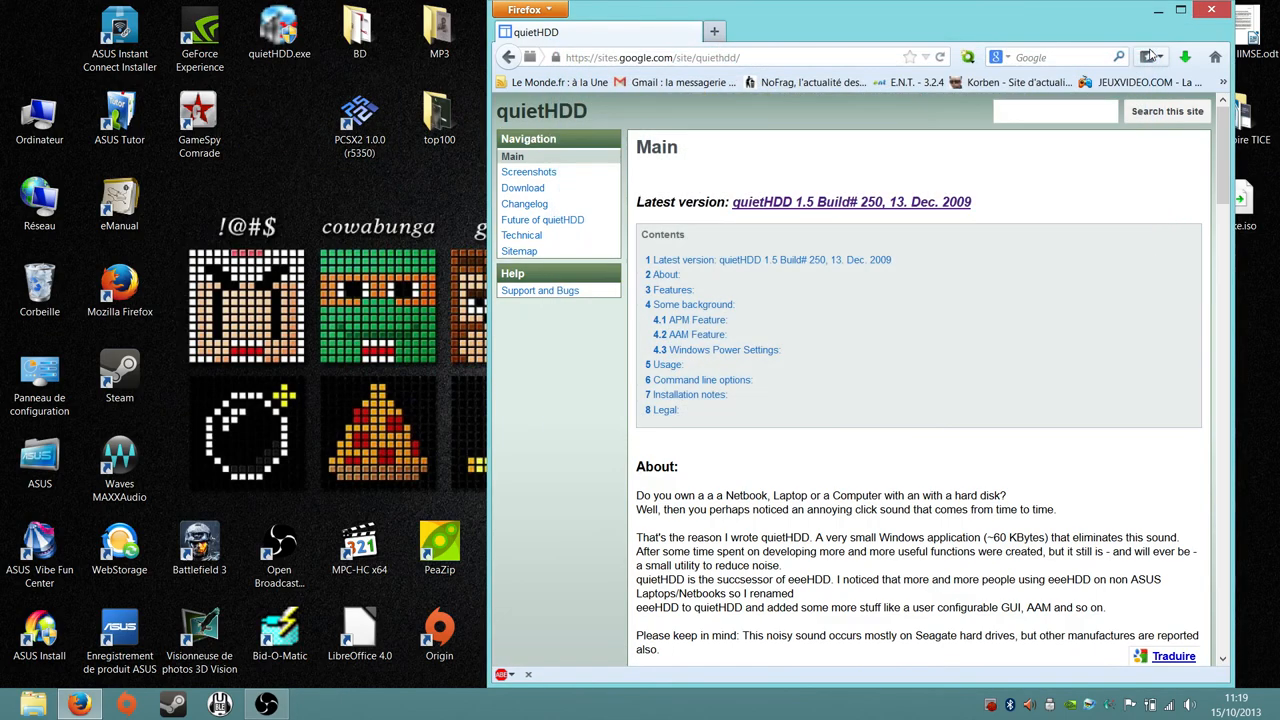
mouse_move(1212, 12)
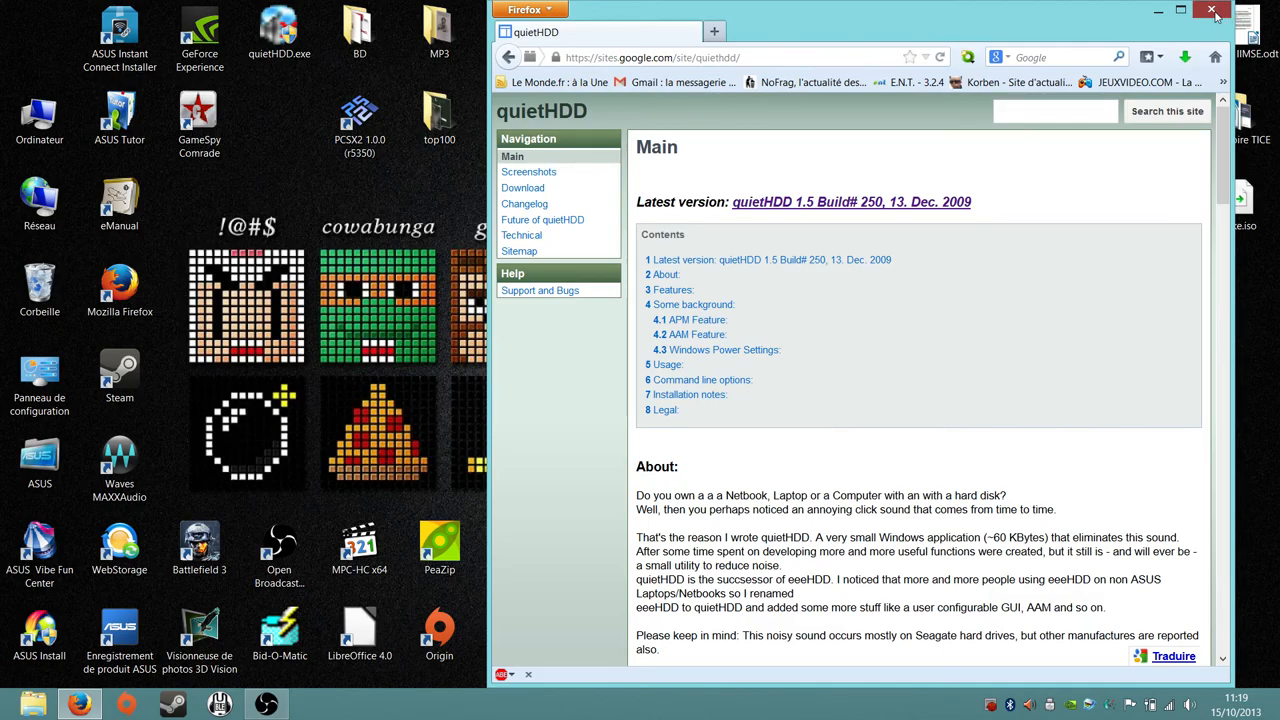
Launch quietHDD.exe from the desktop and dismiss the APM/AAM compatibility test message
left_click(1212, 12)
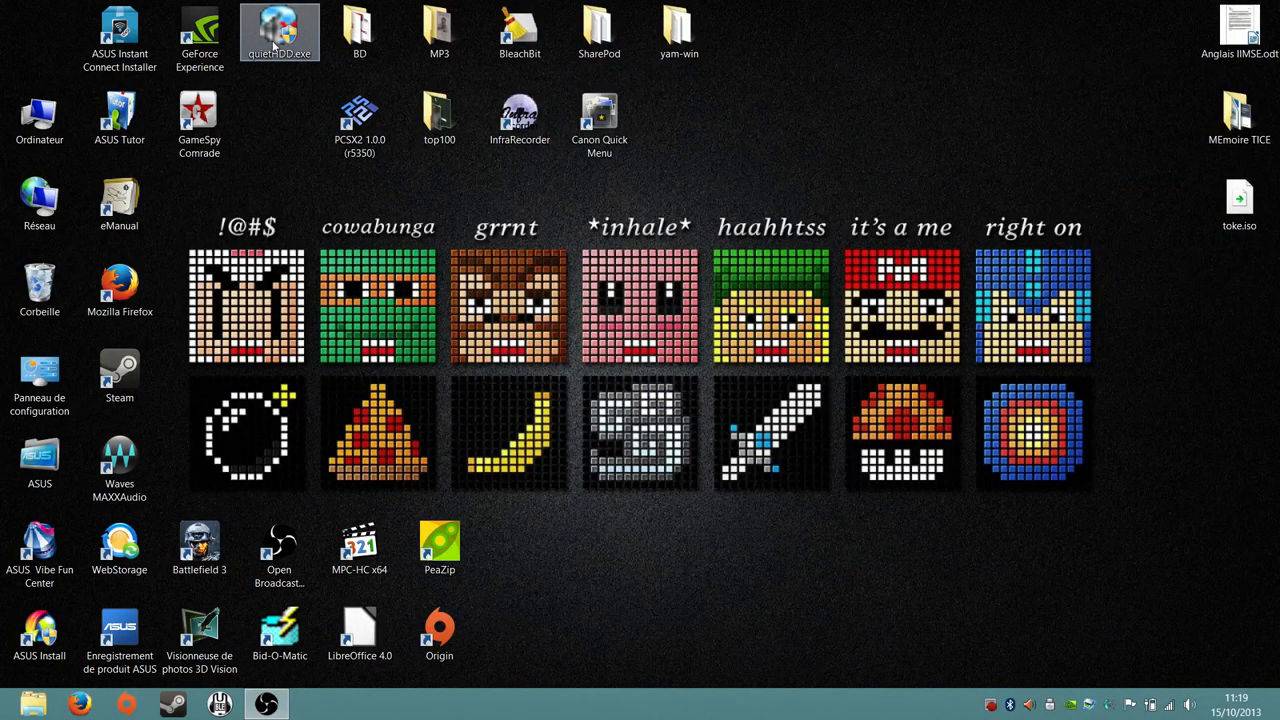
double_click(280, 18)
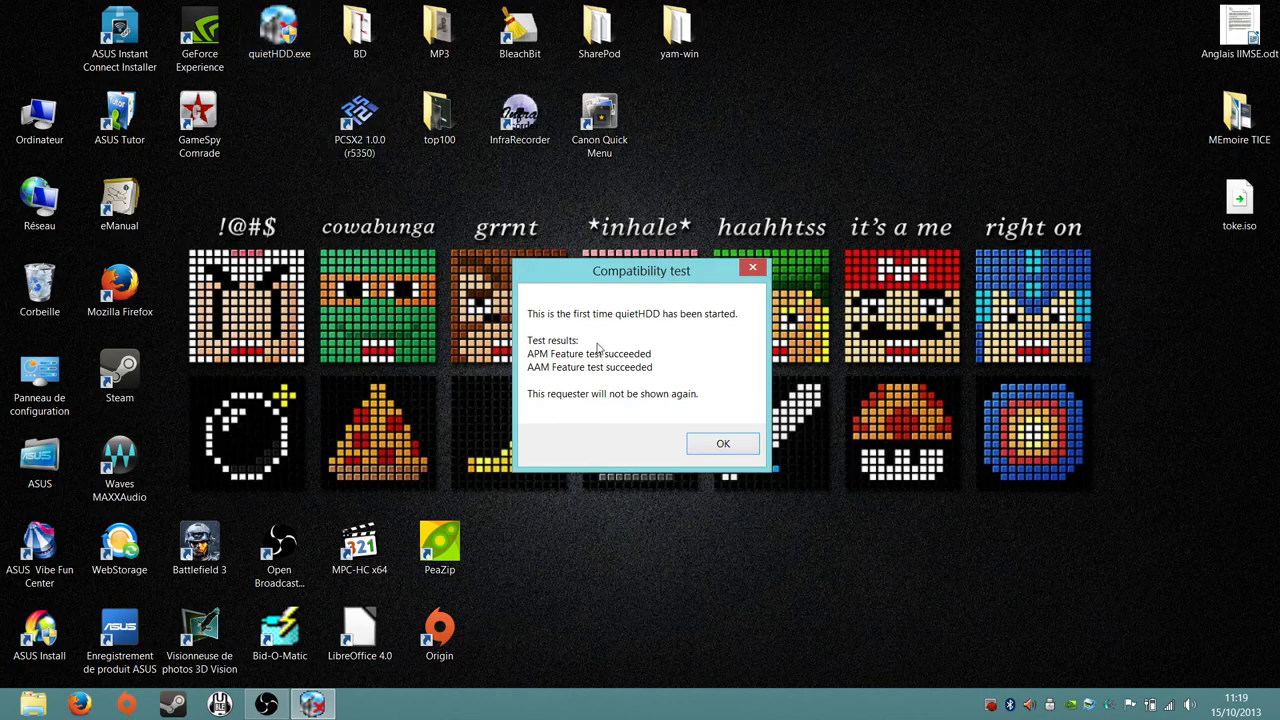
left_click(724, 444)
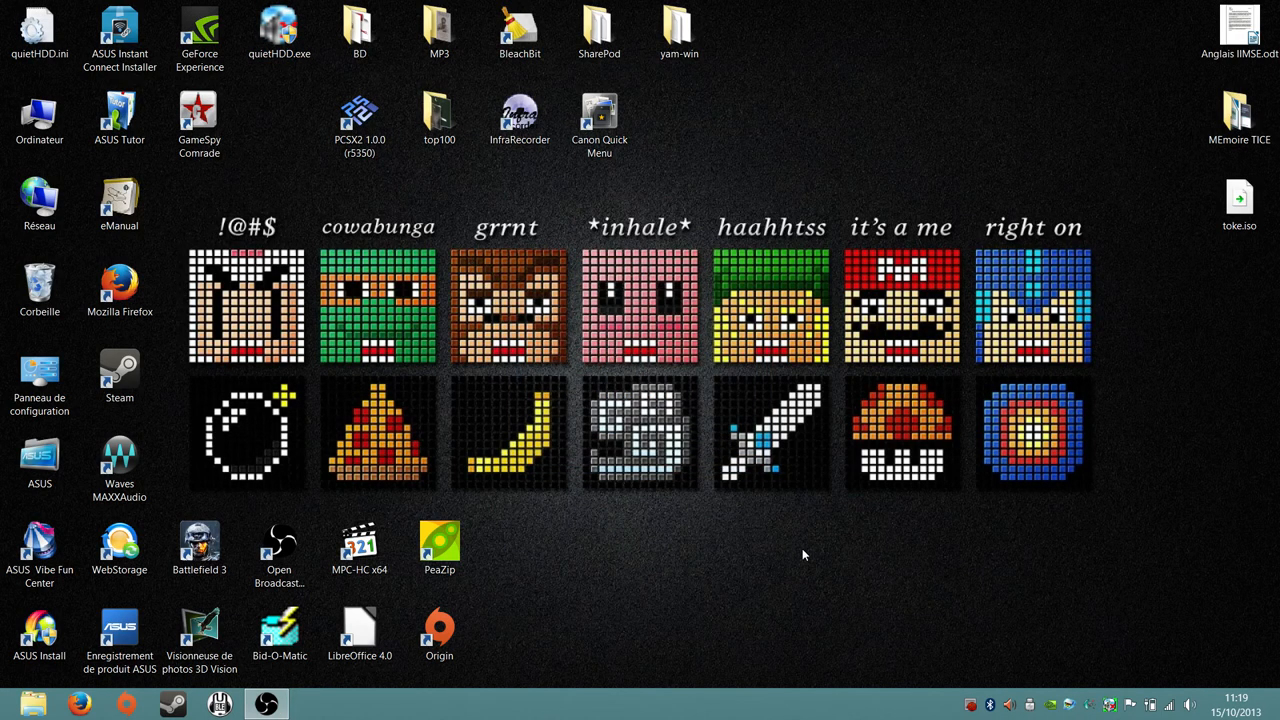
mouse_move(1104, 700)
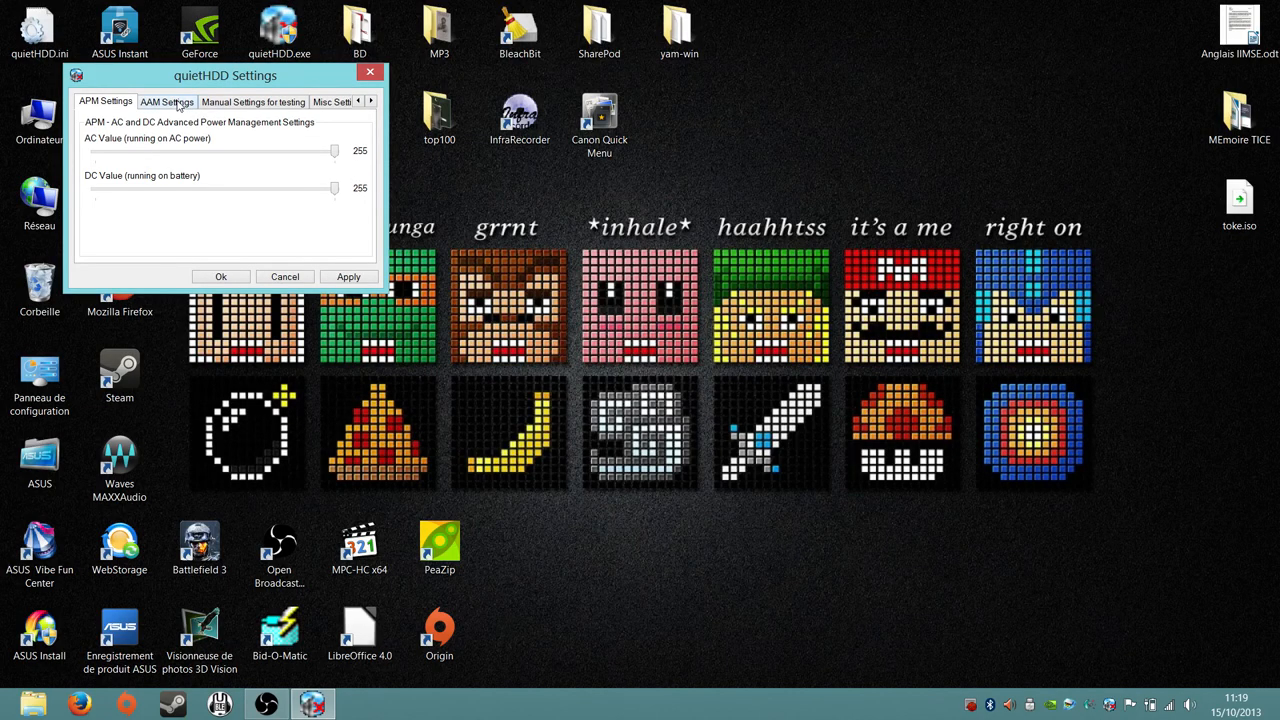
Raise the battery AAM level to 254, review Misc Settings, and confirm the settings
left_click(164, 100)
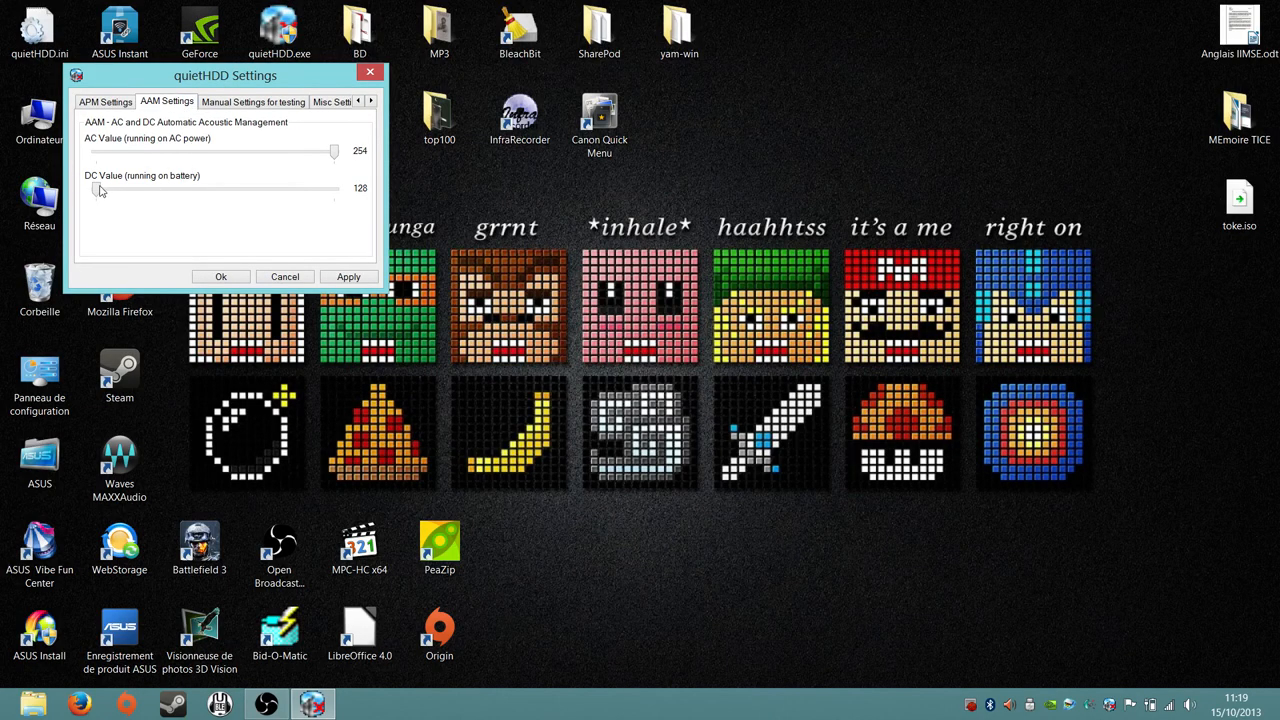
left_click_drag(100, 188, 332, 188)
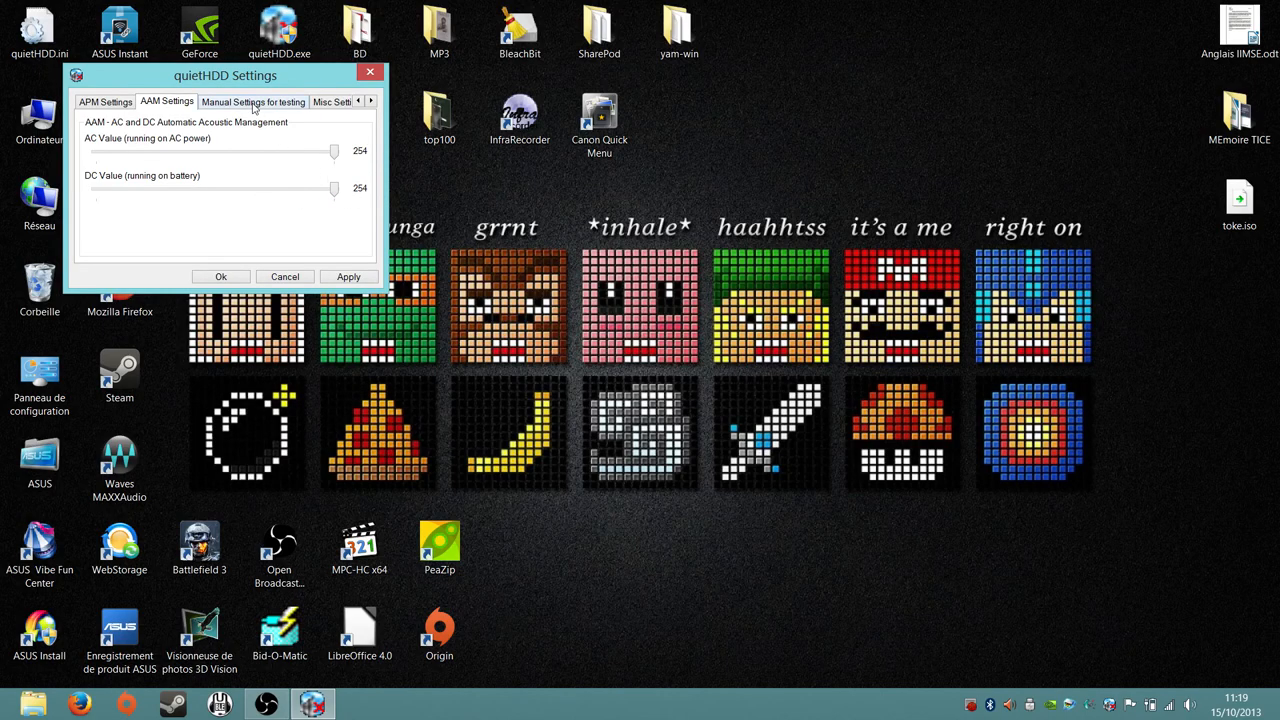
left_click(260, 104)
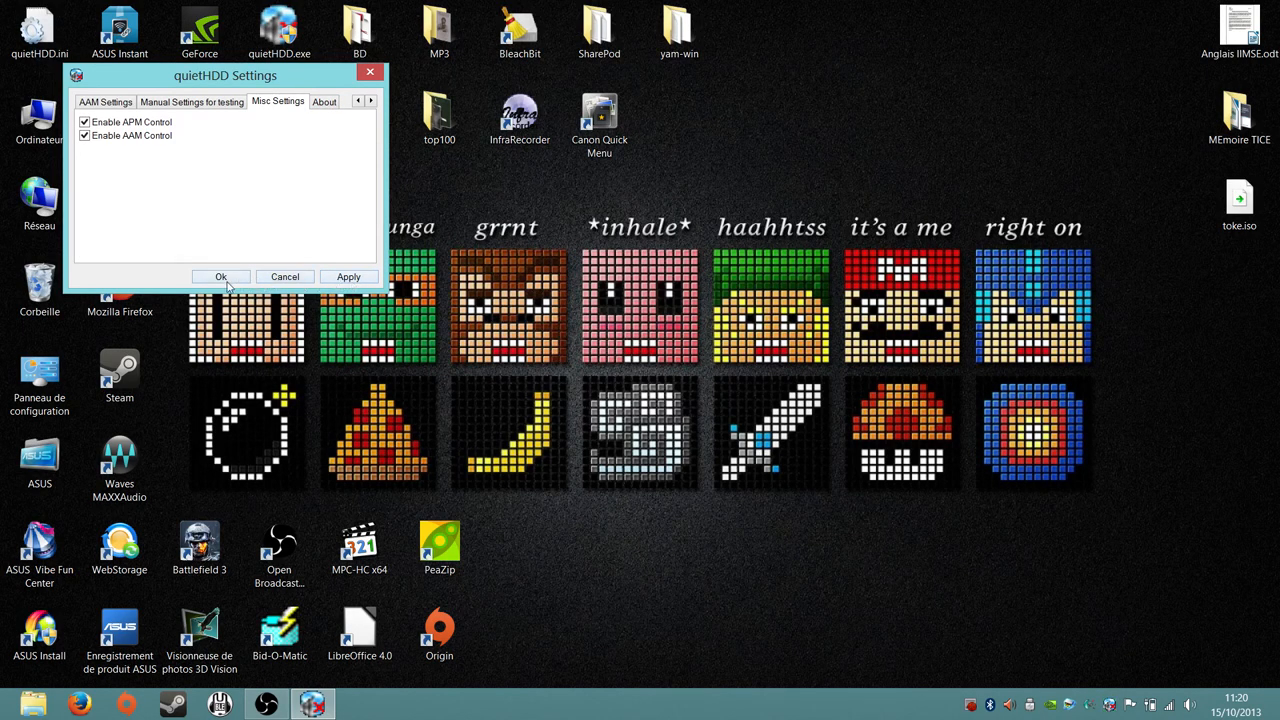
left_click(220, 276)
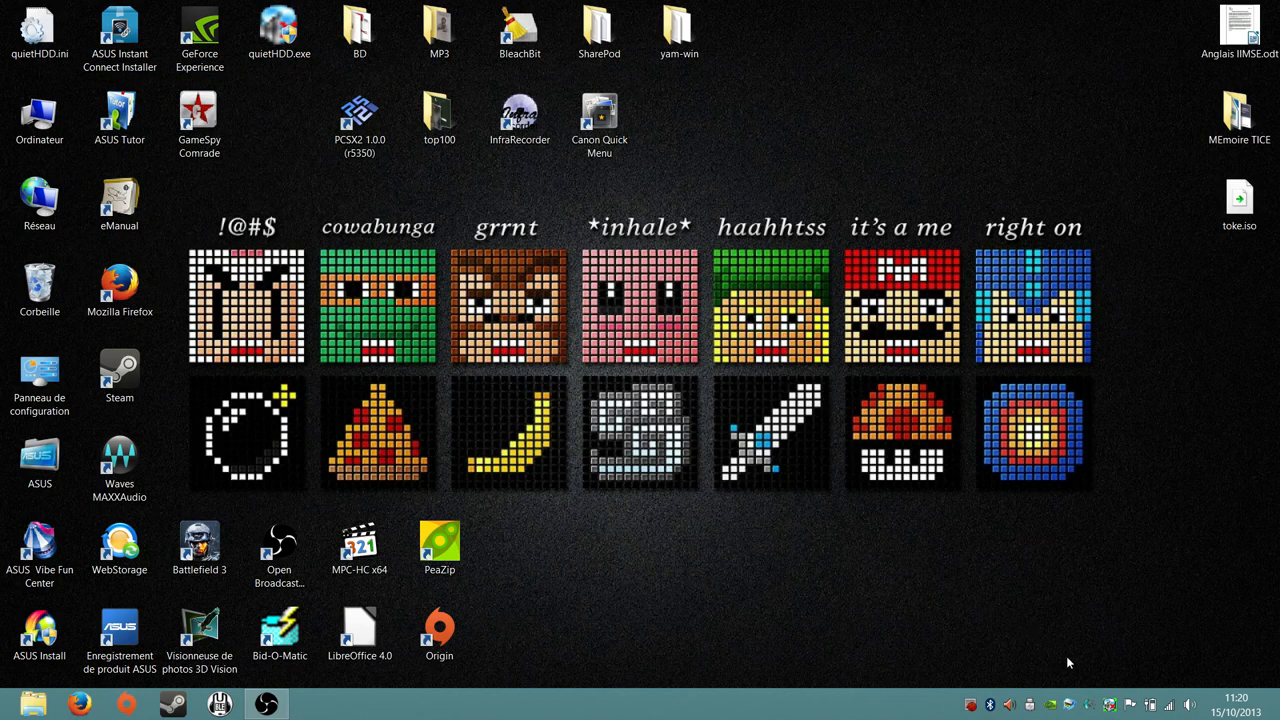